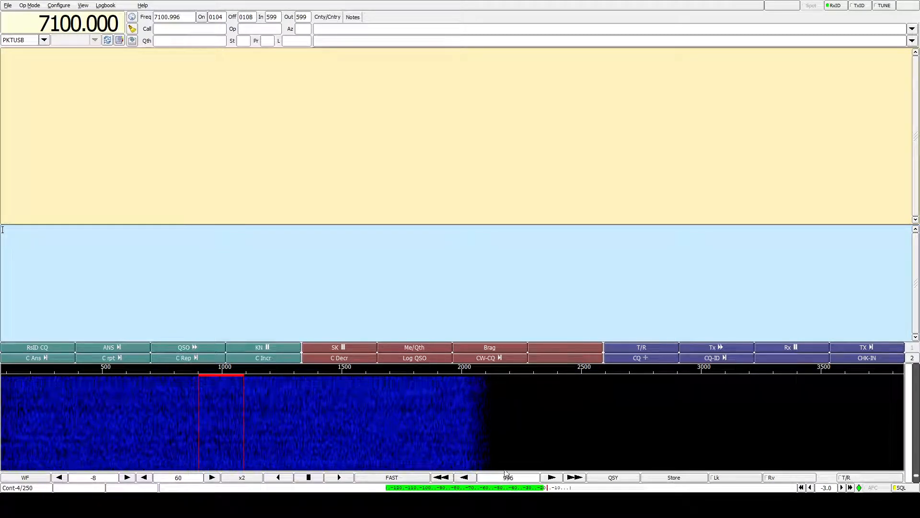
Capture the decoded CQ caller's call sign into the log to answer them.
click(552, 477)
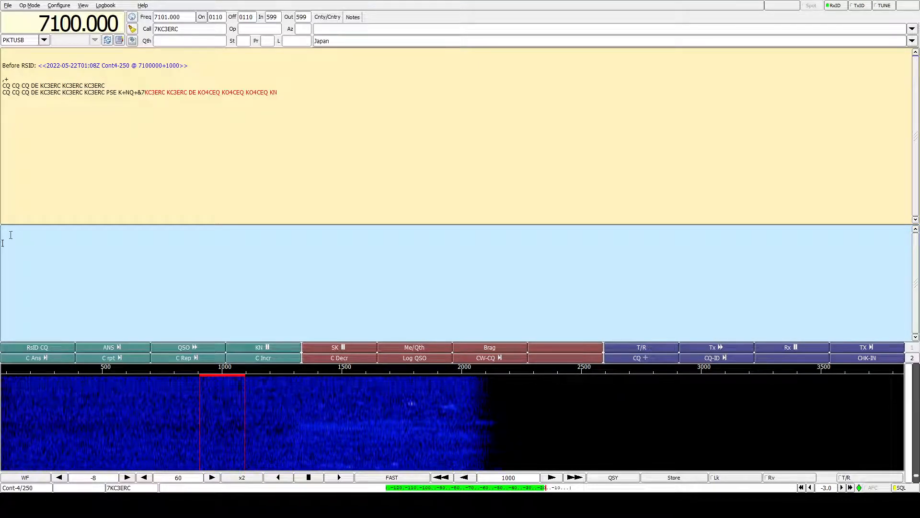
Type the call signs and 'how are you today?' into the transmit pane.
text(kc)
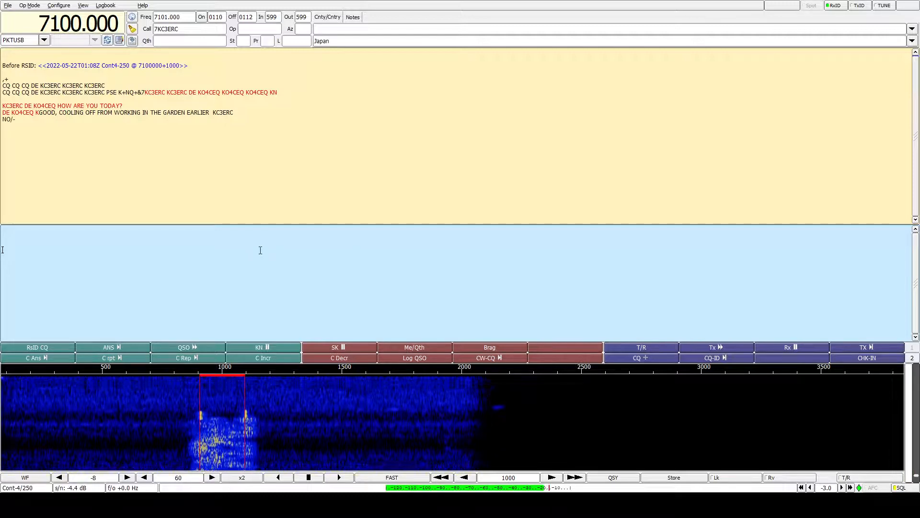
Type a reply hoping they had a great day and thanking them for helping.
text(how)
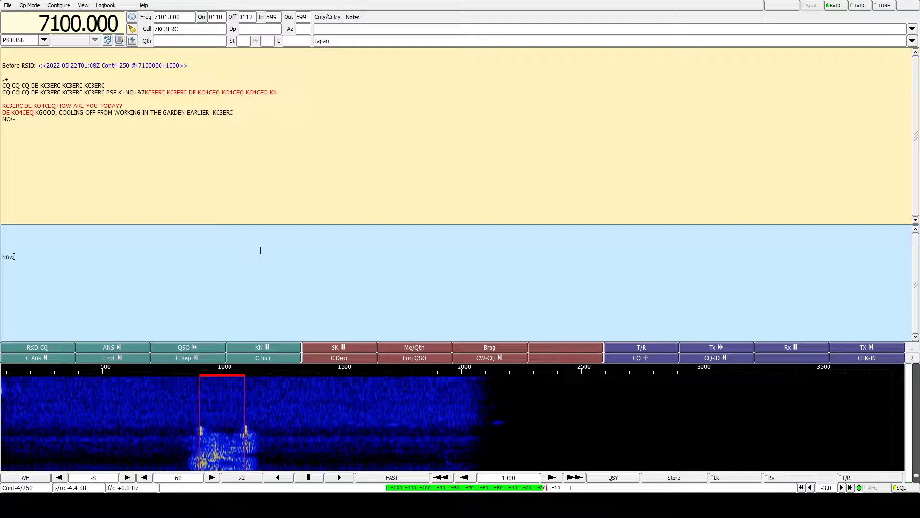
text(hope)
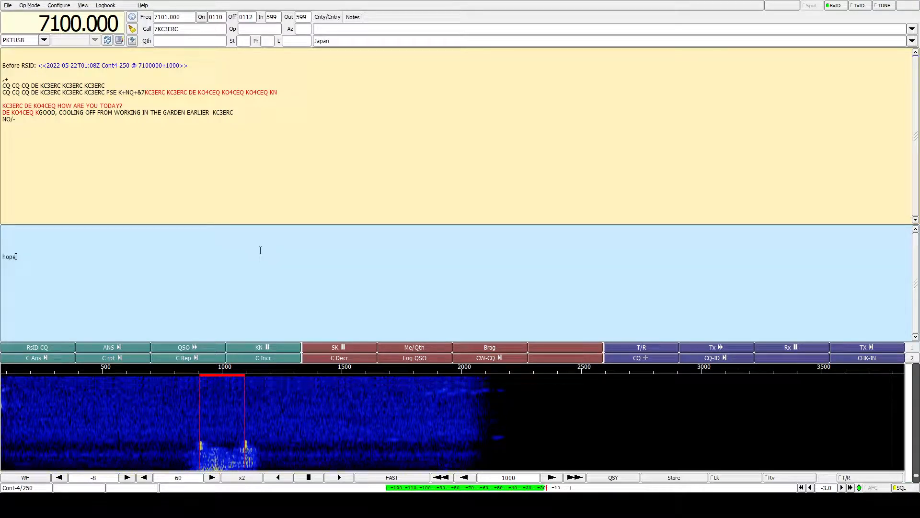
text(you had a great)
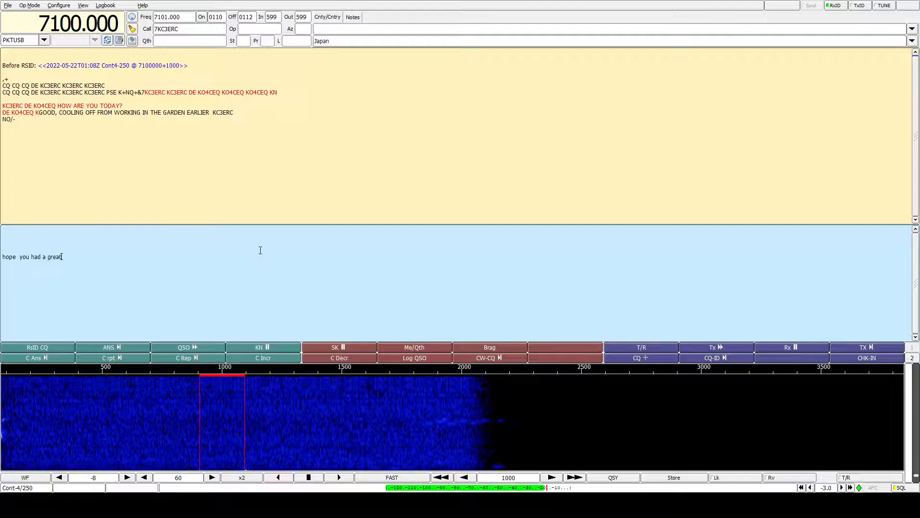
text(day, and thank you for)
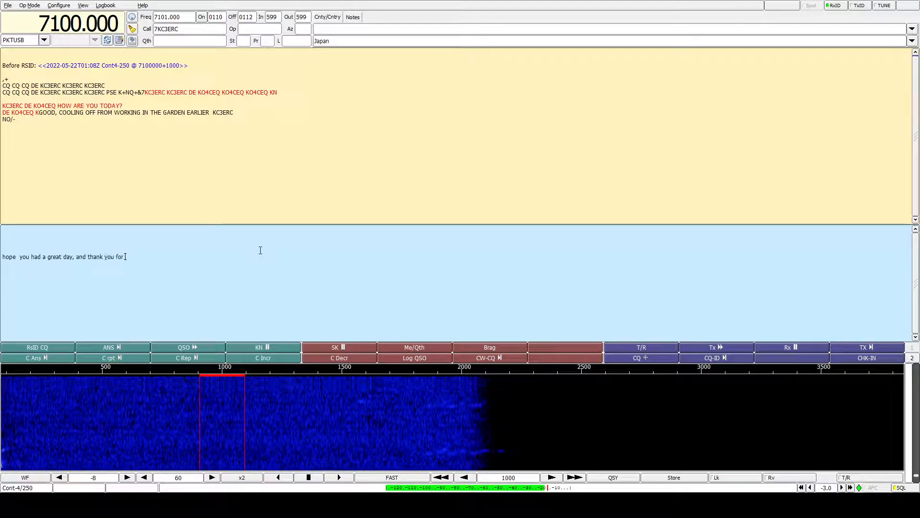
text(helping me with th)
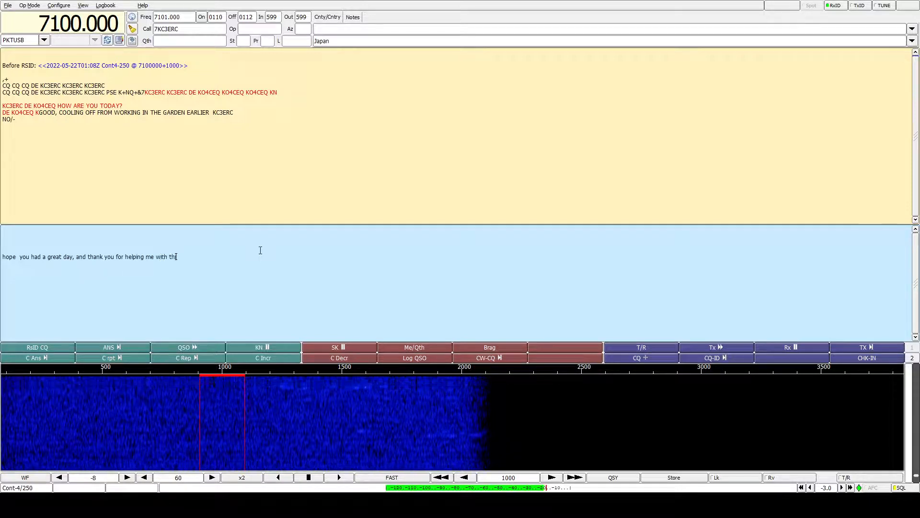
text(s)
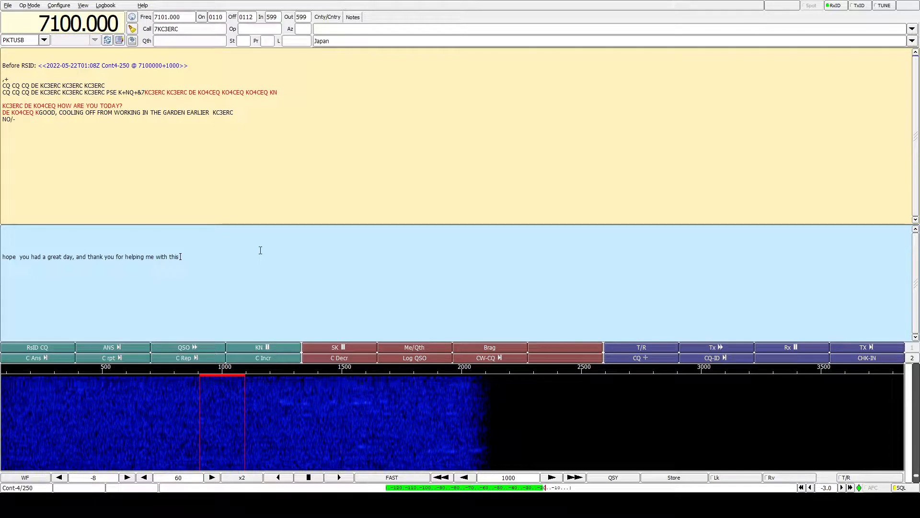
text(video this evening.)
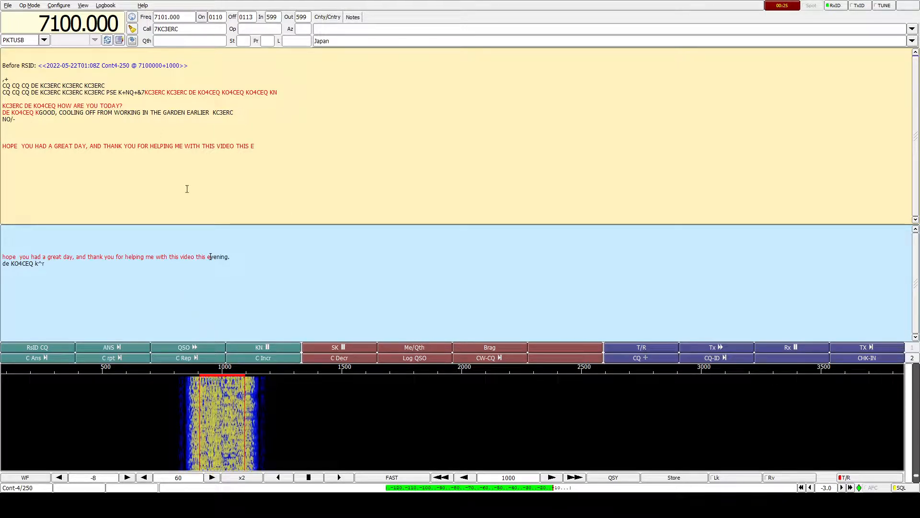
mouse_move(291, 206)
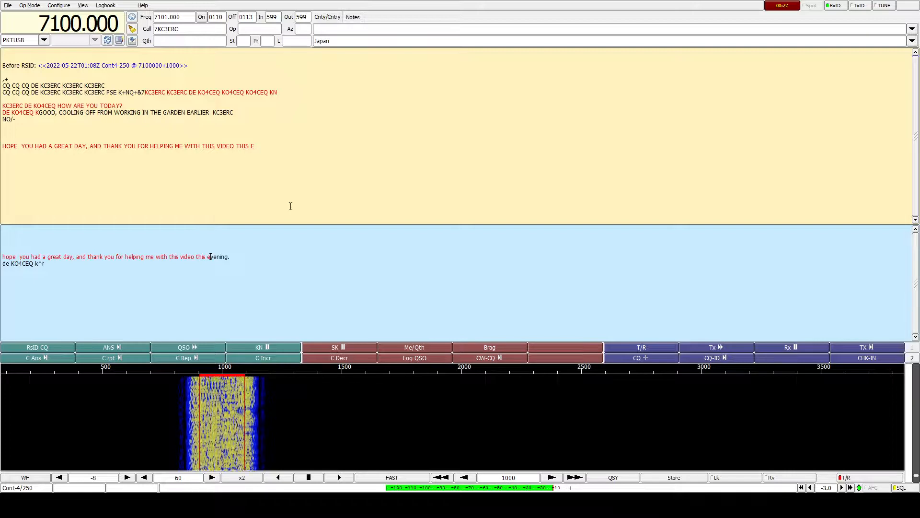
mouse_move(222, 304)
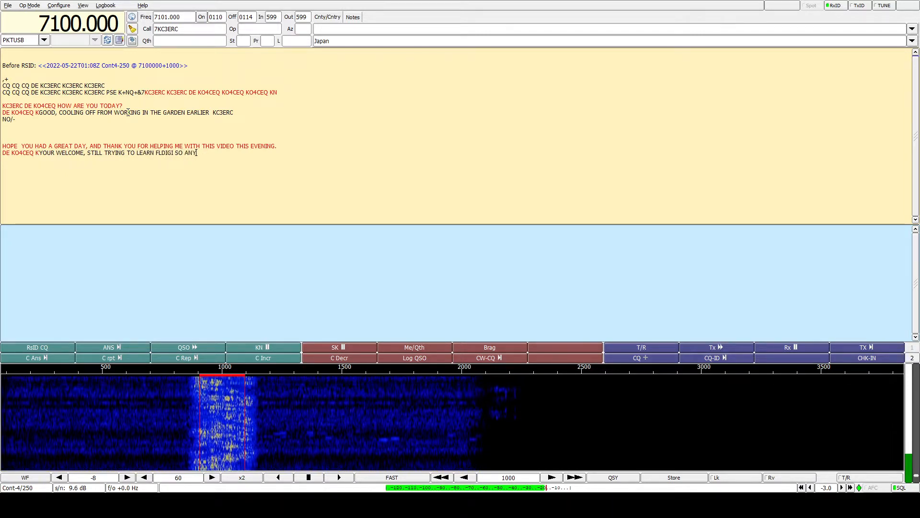
Receive the decoded reply ending '…so any experience is helpful'.
text(EXPERIENCE IS H)
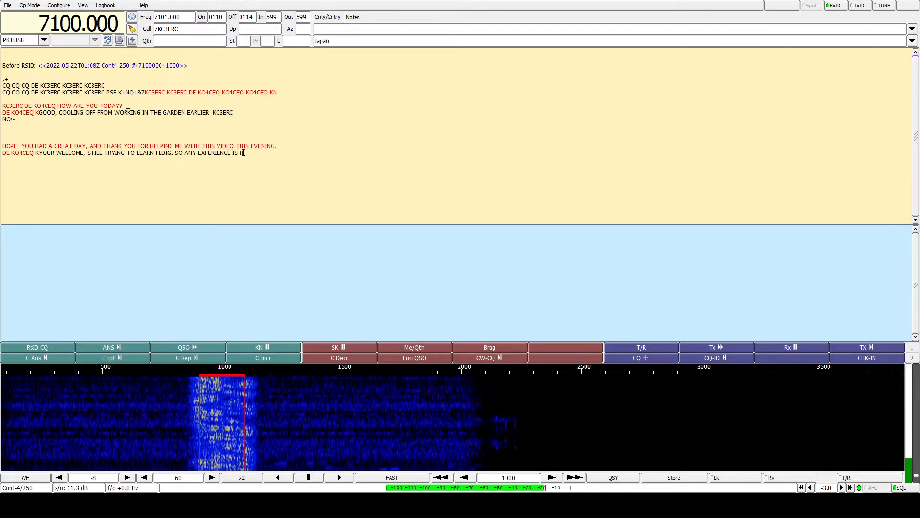
text(ELPFUL)
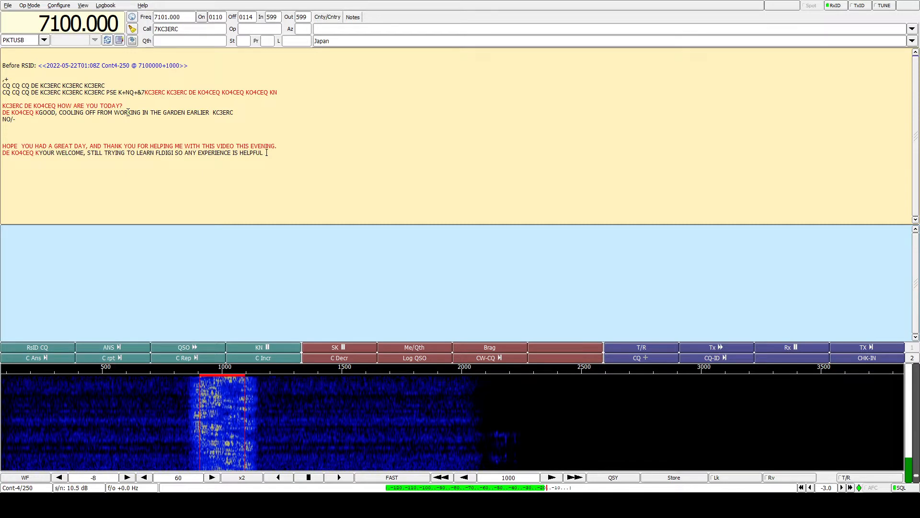